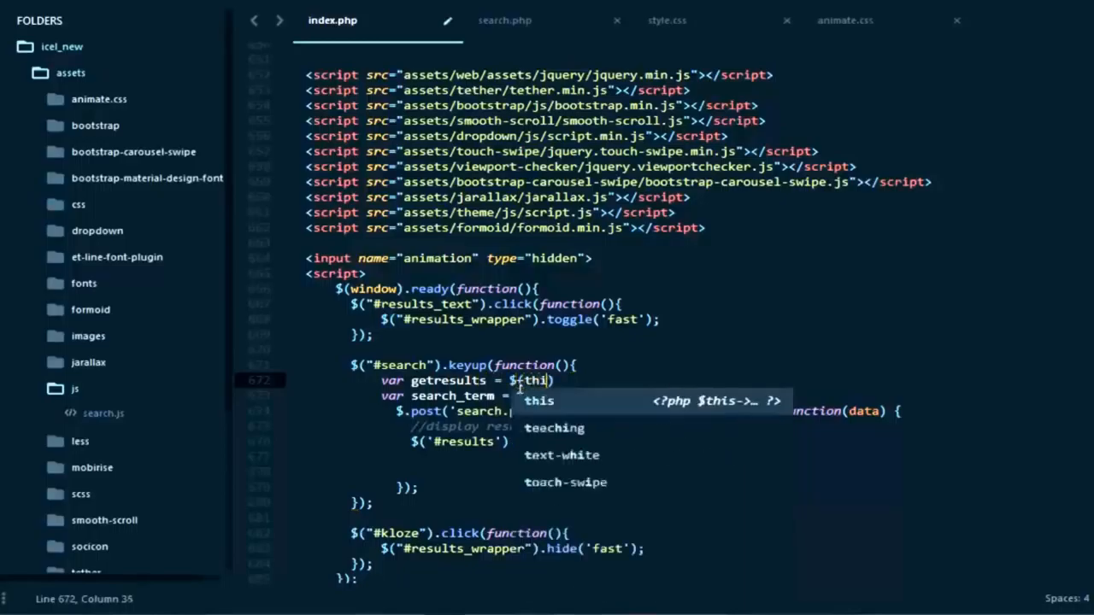
# Step: Complete the line var getresults = $(this).val(); and scroll to the carousel slider markup
pyautogui.write(').val();')
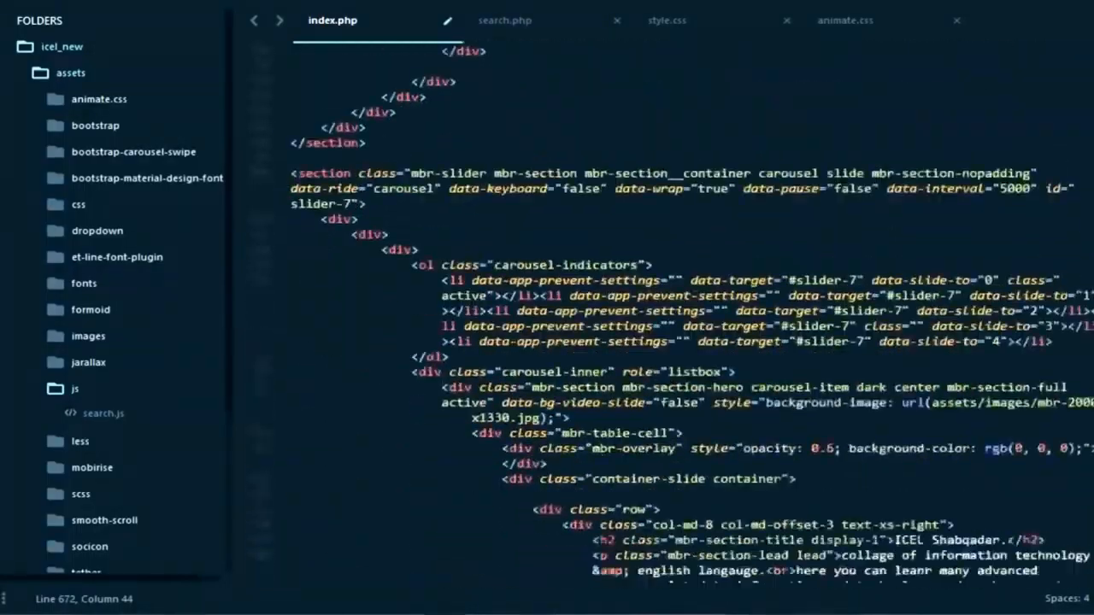
pyautogui.scroll(-3)
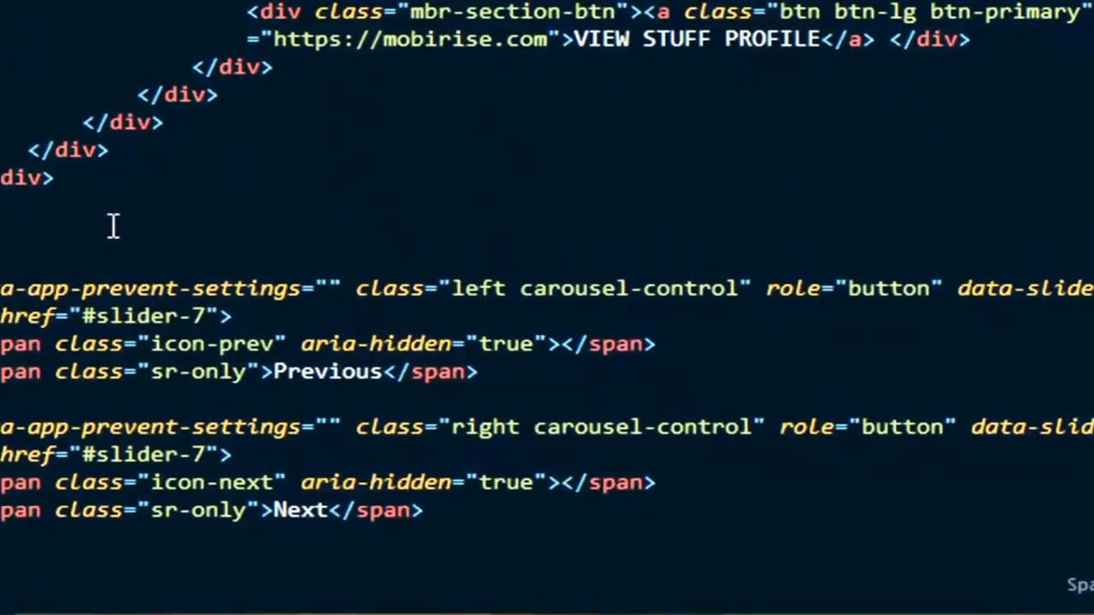
# Step: Type a container-fluid div with a nested row and col-md-12 column for the heading
pyautogui.write("lasss=''></div>")
pyautogui.write("iv class='row'>")
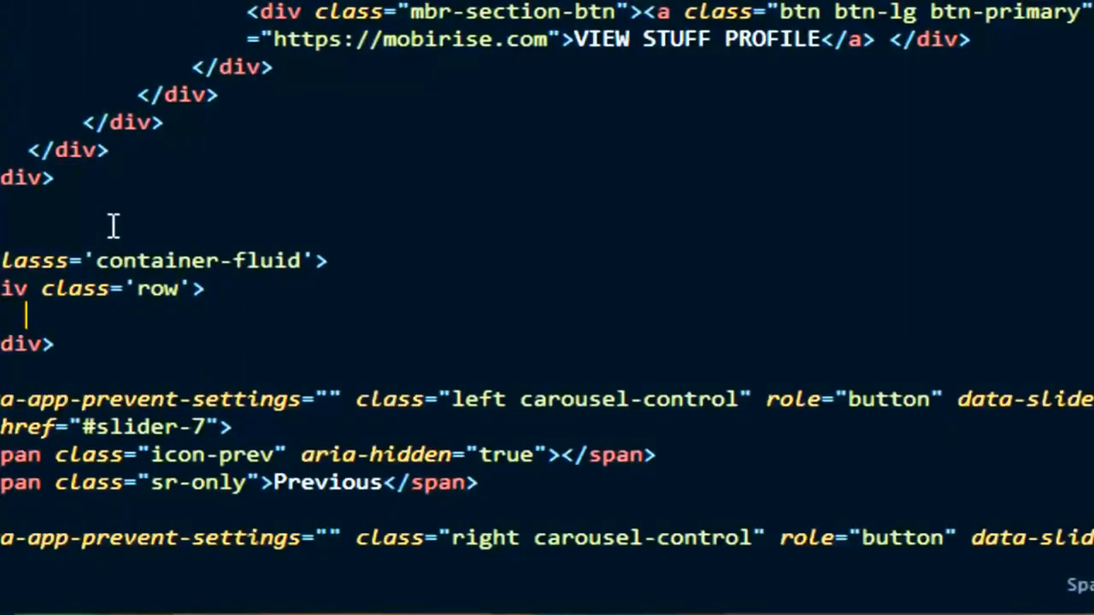
pyautogui.write('<div></div>')
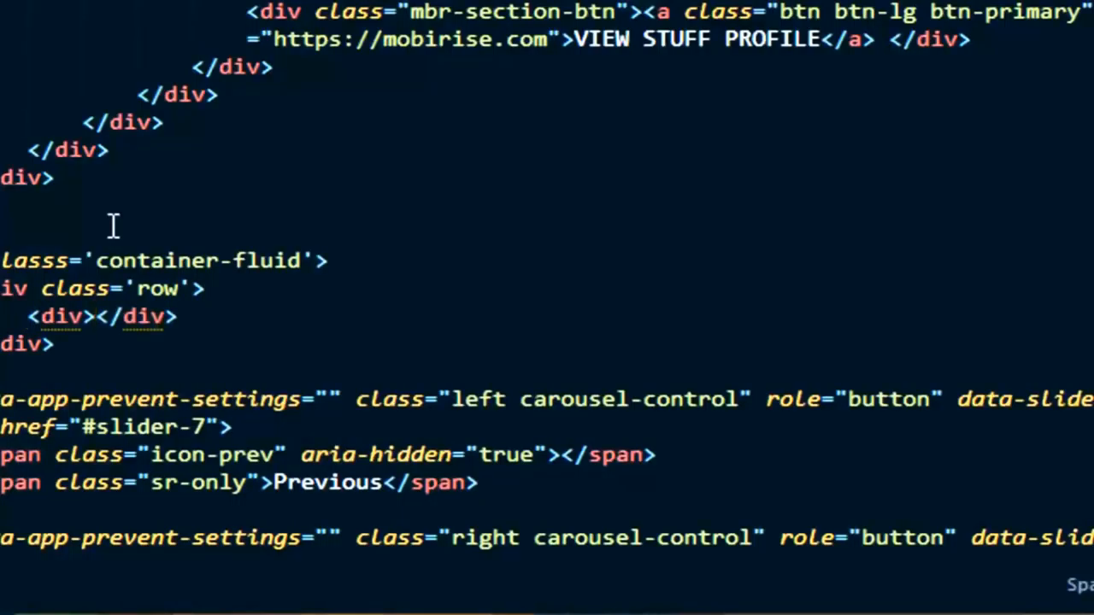
pyautogui.write('c')
pyautogui.write('<h1>W</h1>')
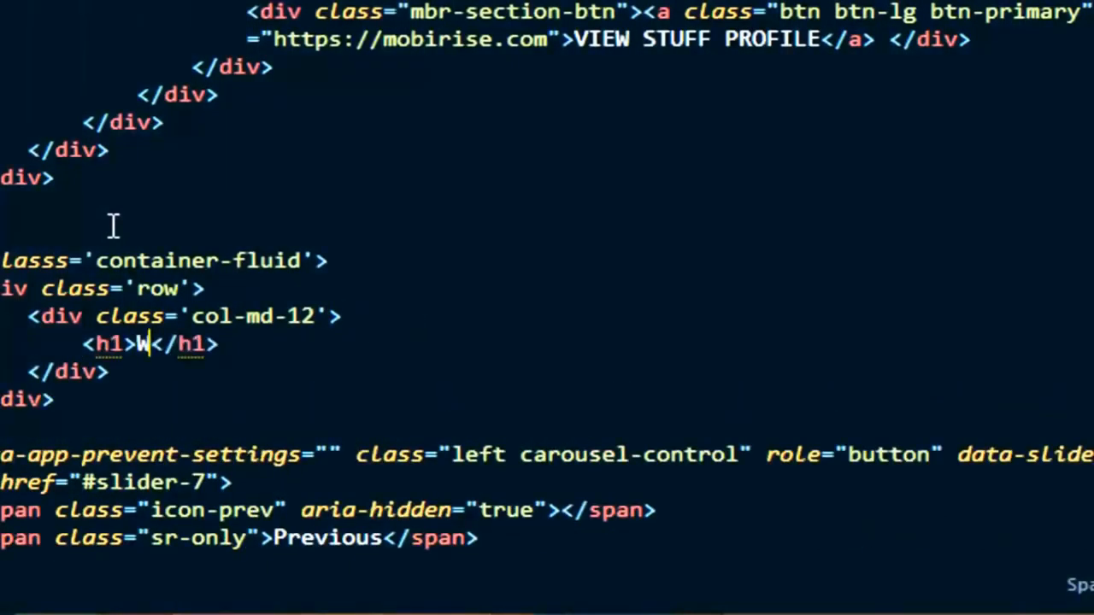
# Step: Finish the 'Welcome to my Site' h1, add a #container rule to style.css, then view search.php
pyautogui.write('elcome to my Site')
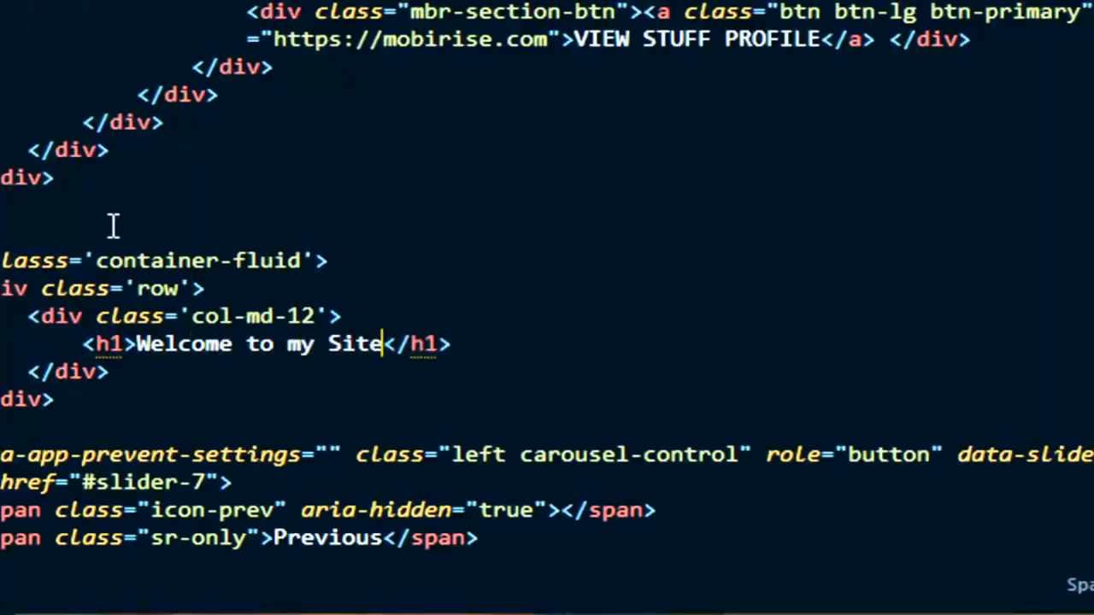
pyautogui.click(666, 20)
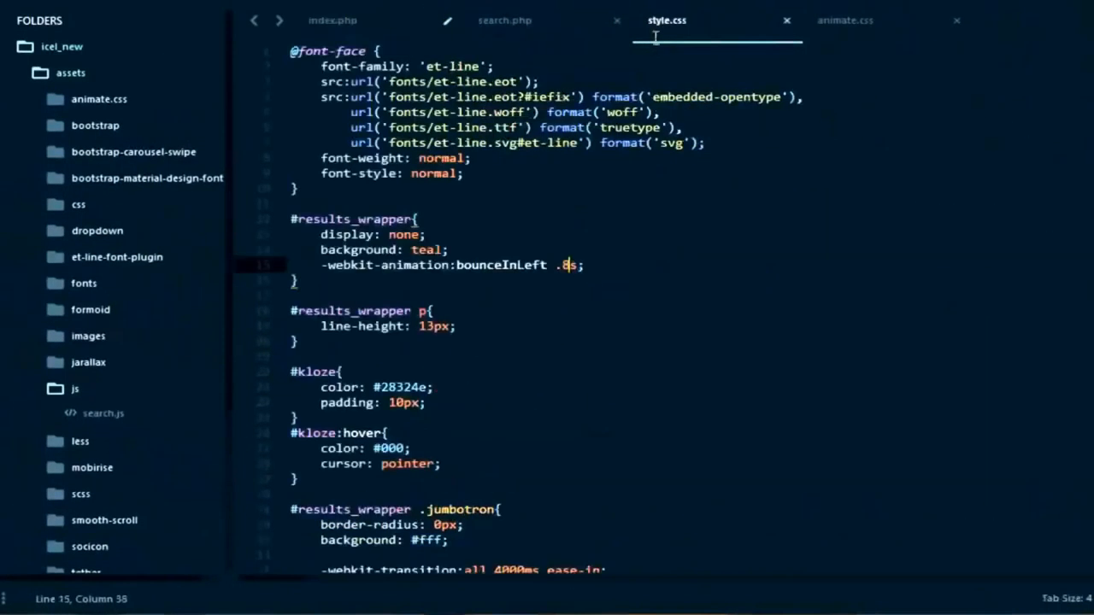
pyautogui.scroll(-3)
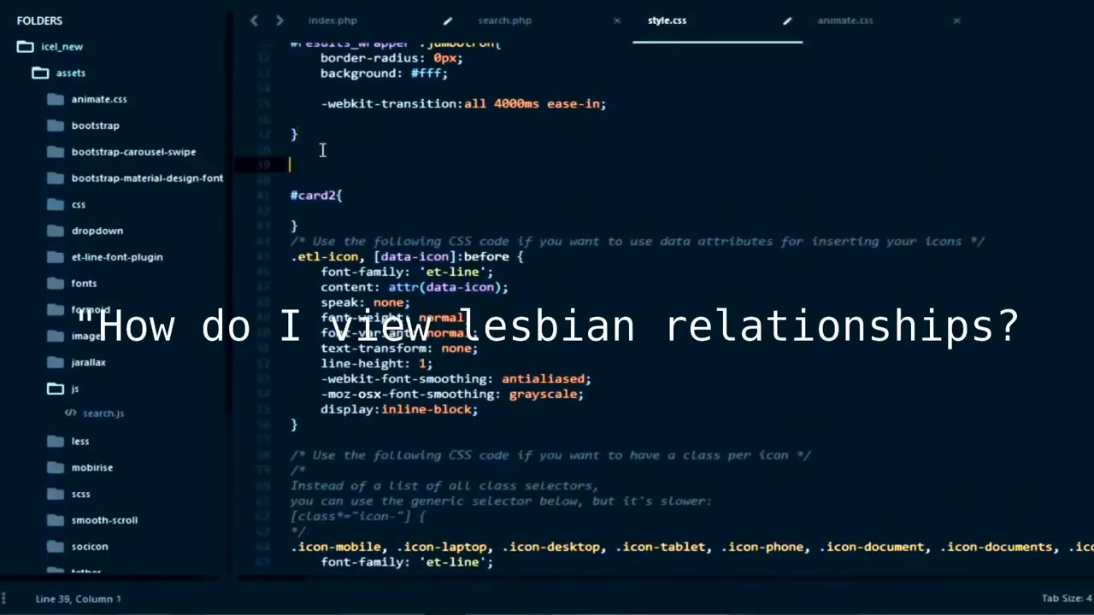
pyautogui.write('#contain')
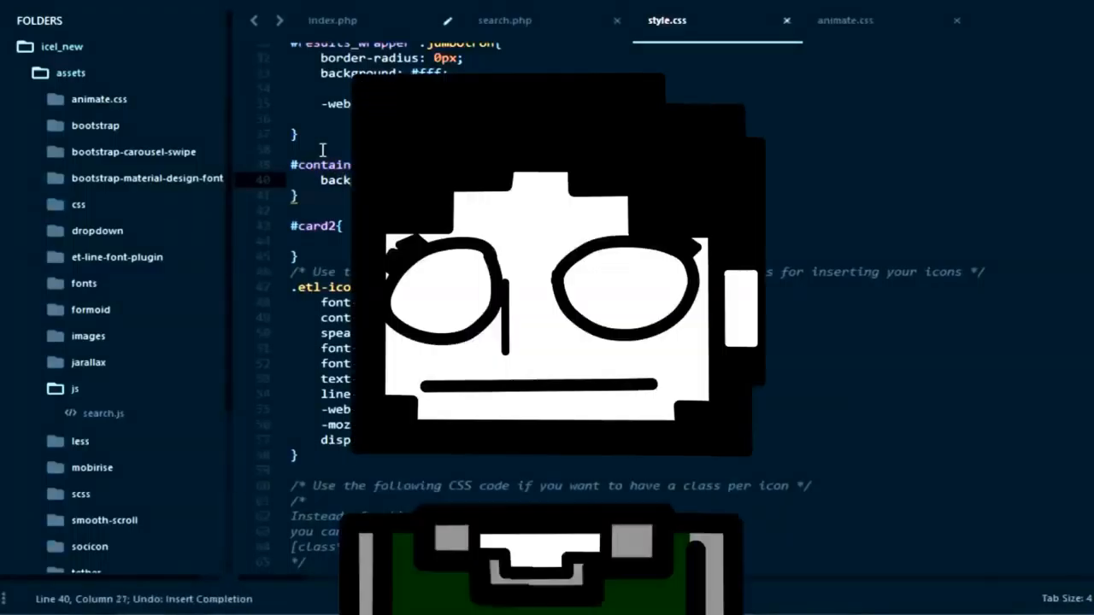
pyautogui.click(504, 20)
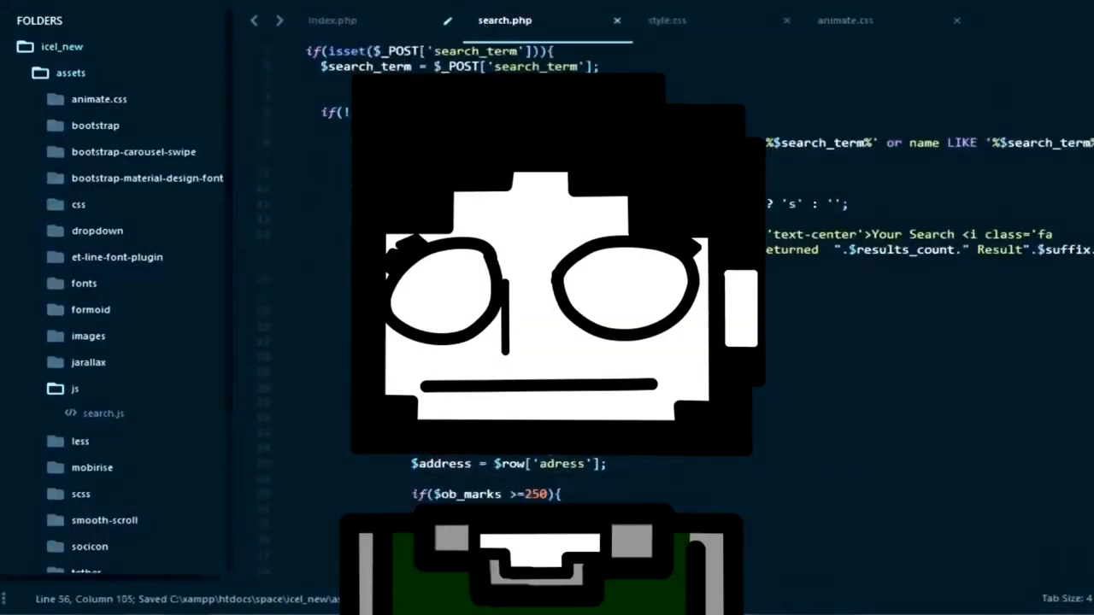